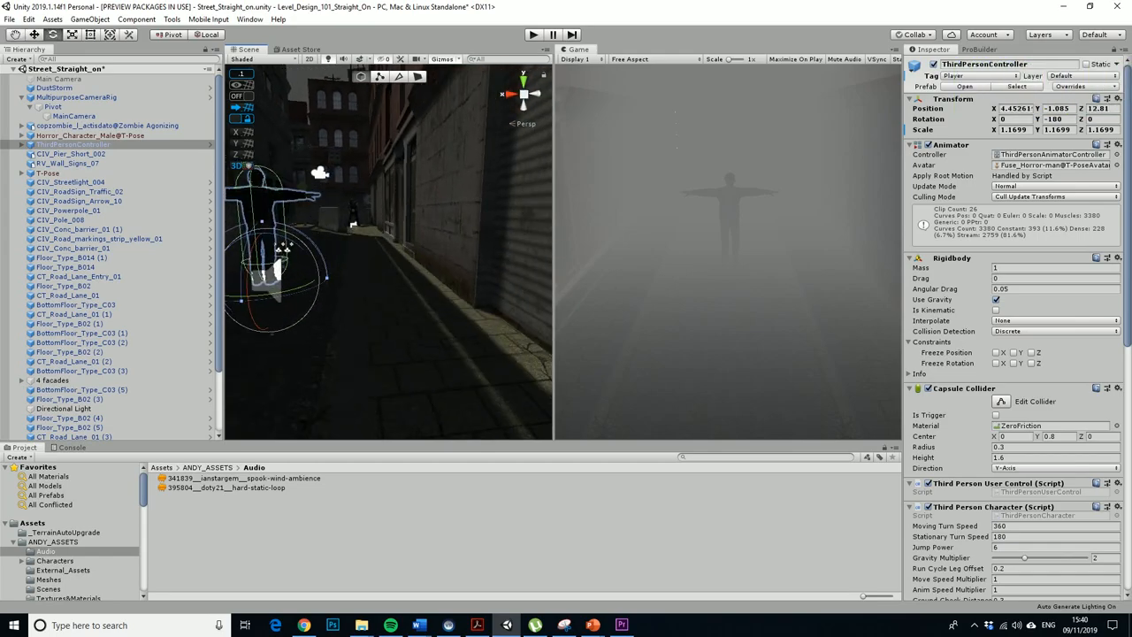
Browse the Window, Tools and Mobile Input menus, then launch the Package Manager from the Window menu.
{"action": "left_click", "coordinate": [251, 11]}
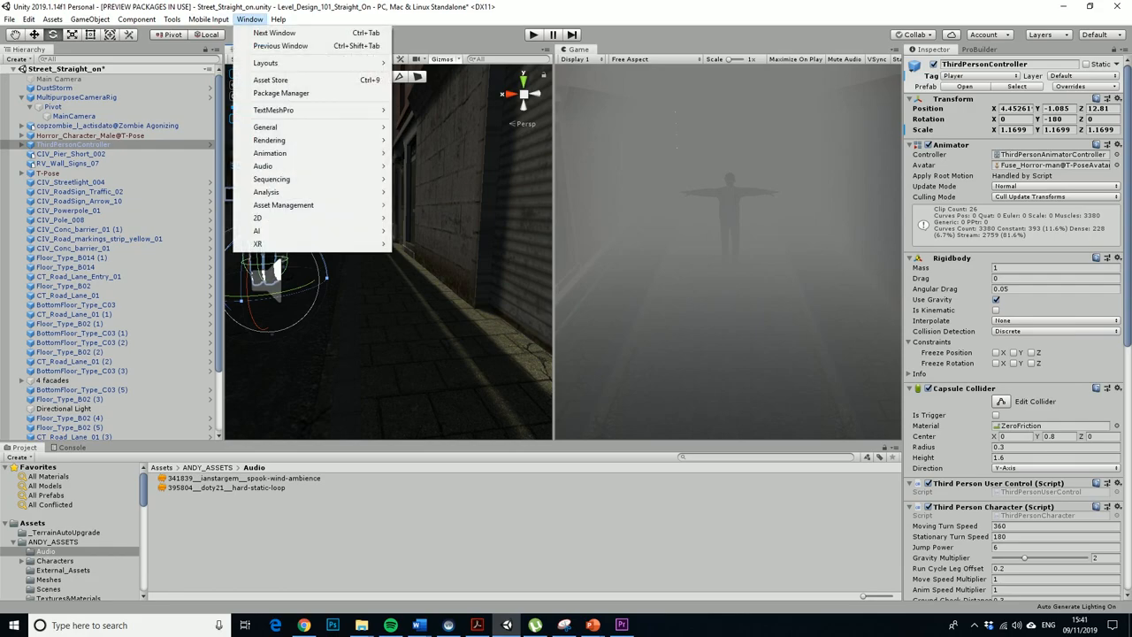
{"action": "left_click", "coordinate": [185, 16]}
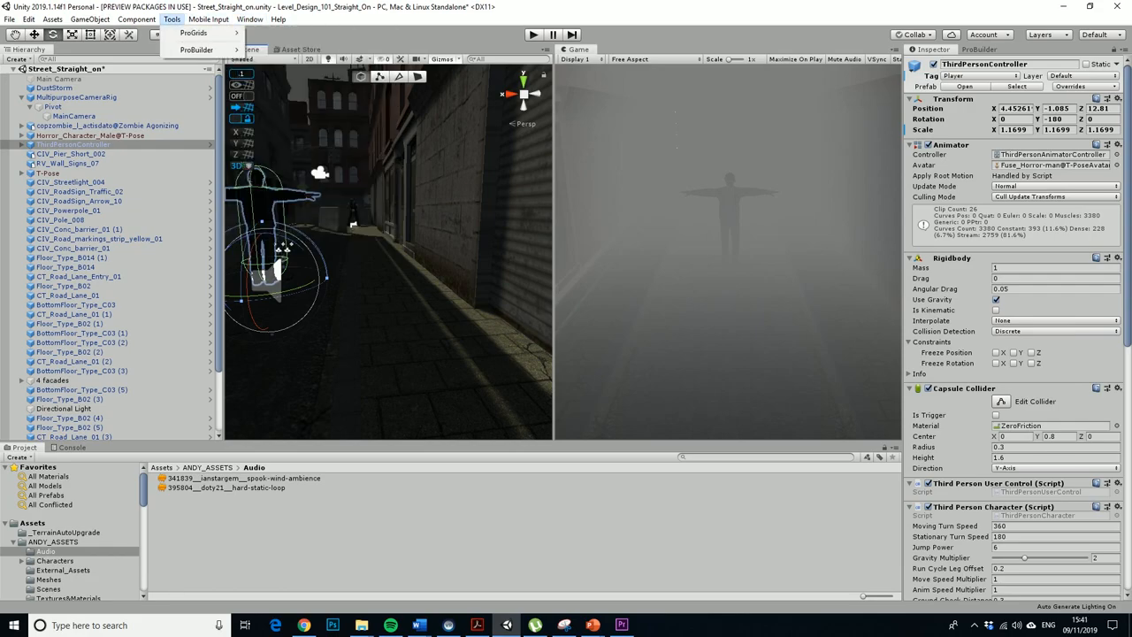
{"action": "left_click", "coordinate": [219, 18]}
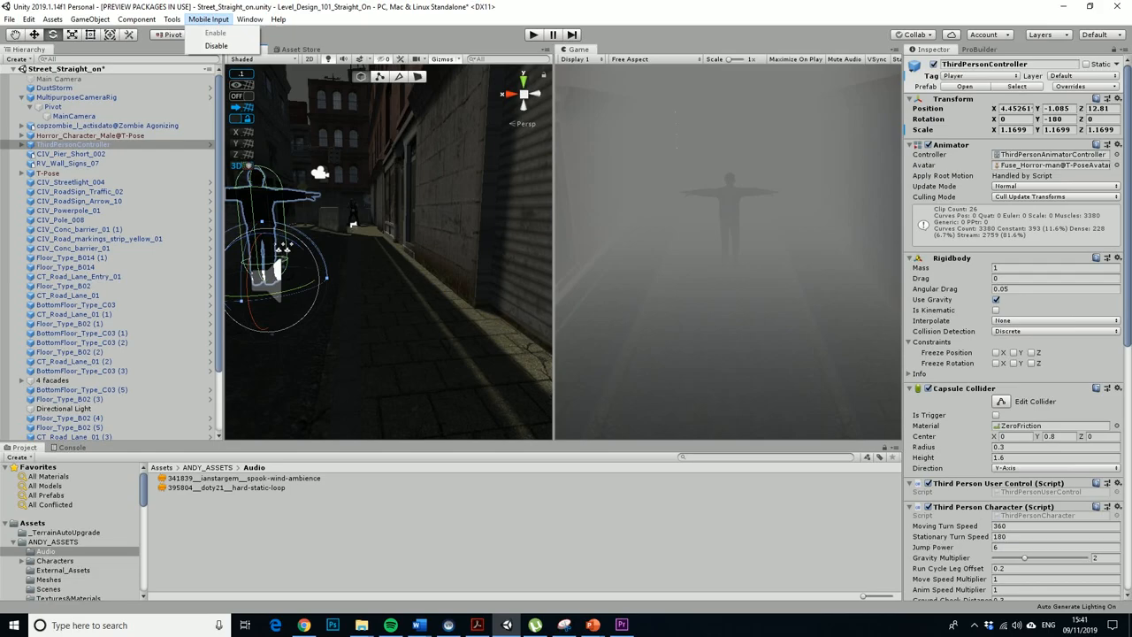
{"action": "left_click", "coordinate": [251, 20]}
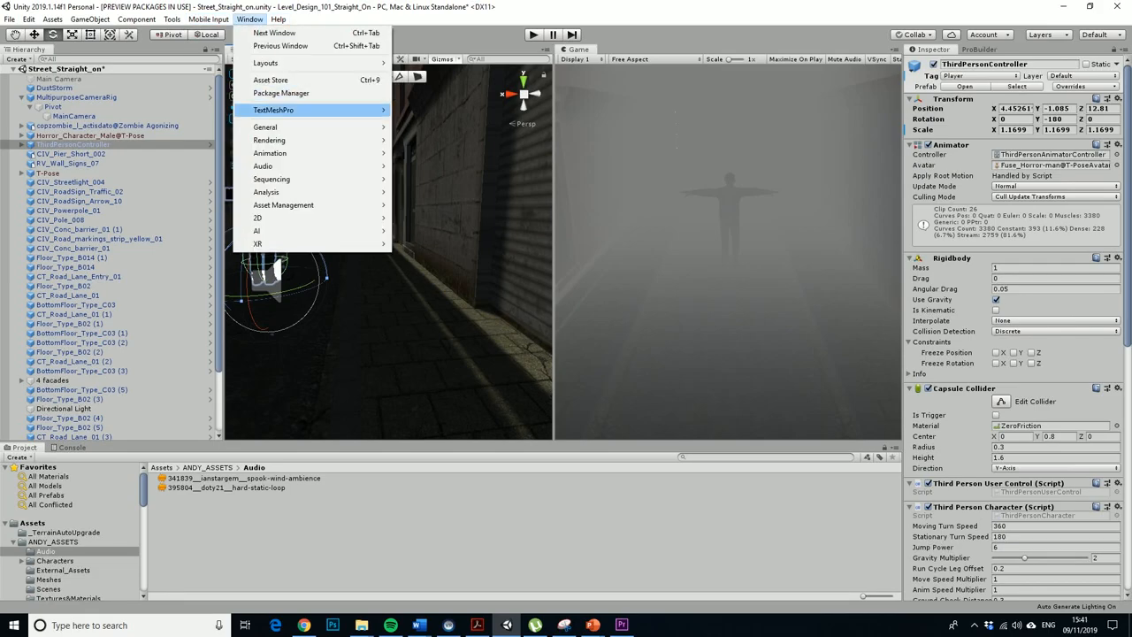
{"action": "left_click", "coordinate": [269, 92]}
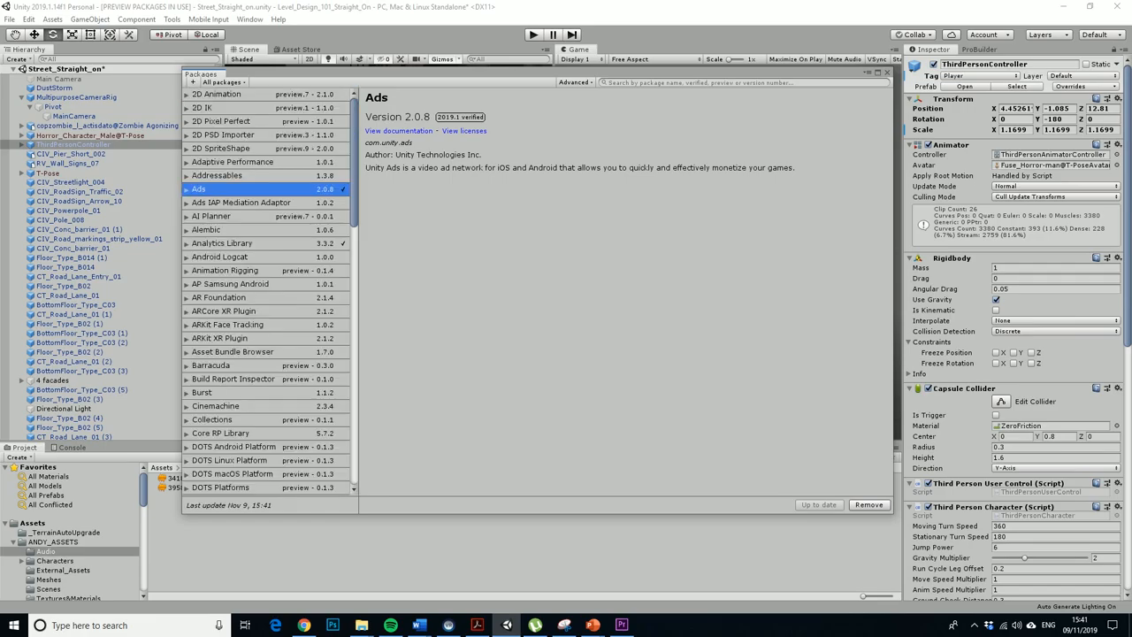
Install the Post Processing package from the package list and close the Package Manager.
{"action": "scroll", "scroll_direction": "down", "scroll_amount": 3}
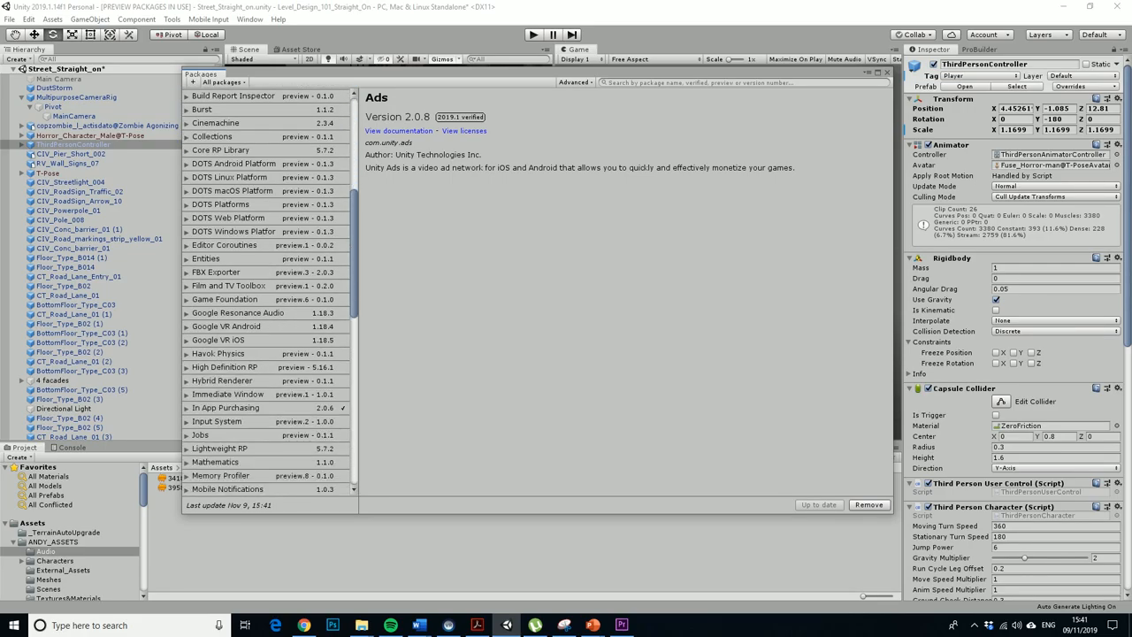
{"action": "scroll", "scroll_direction": "down", "scroll_amount": 3}
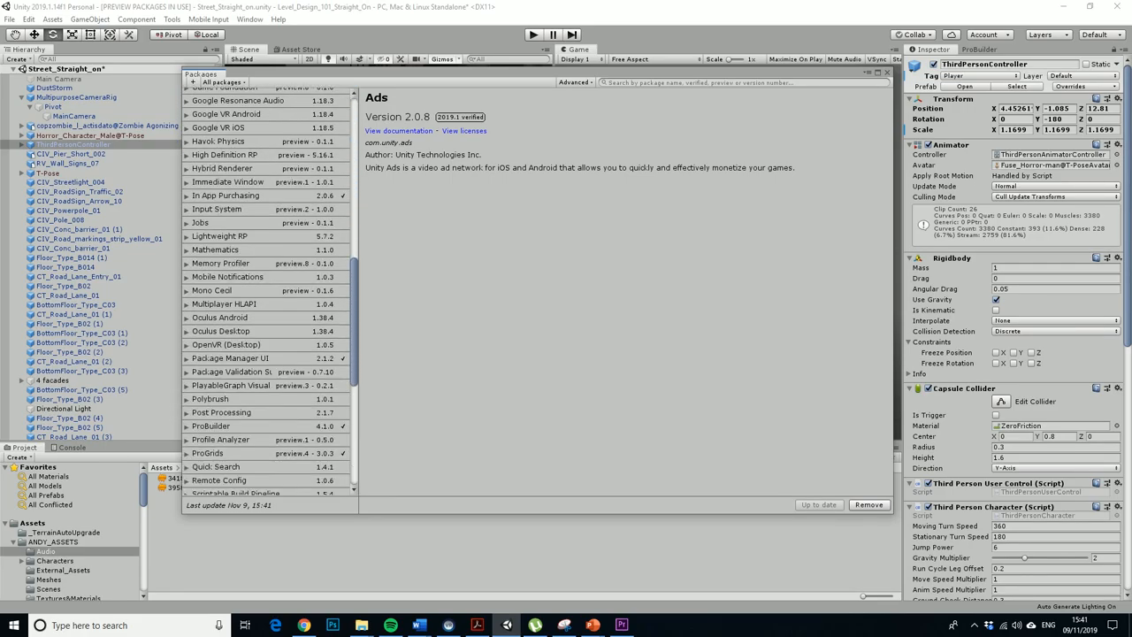
{"action": "left_click", "coordinate": [221, 412]}
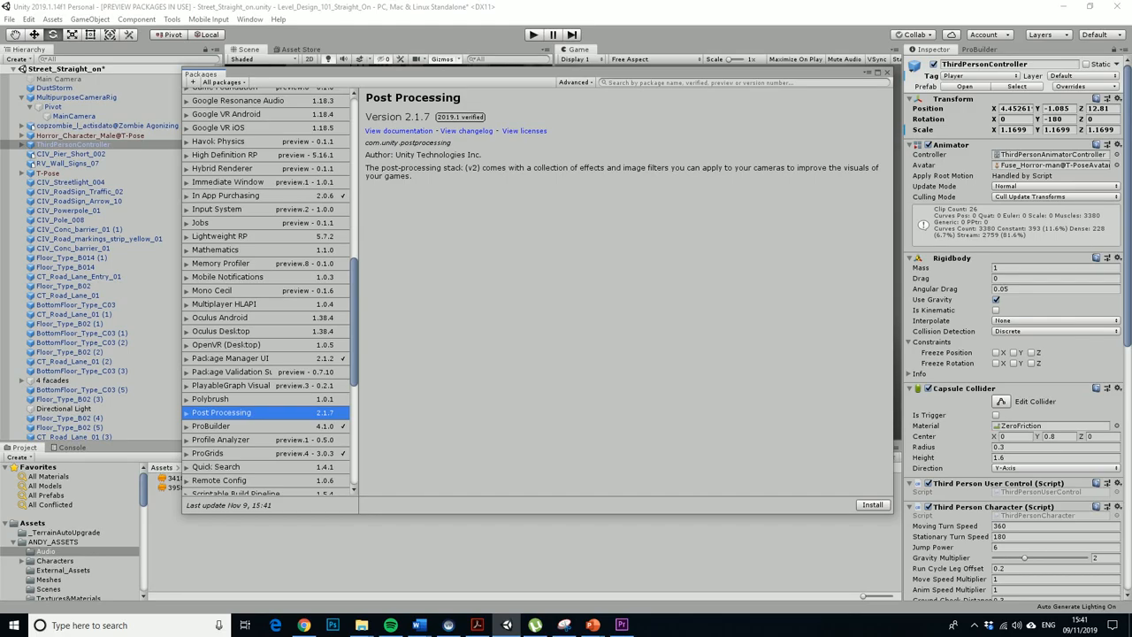
{"action": "left_click", "coordinate": [872, 504]}
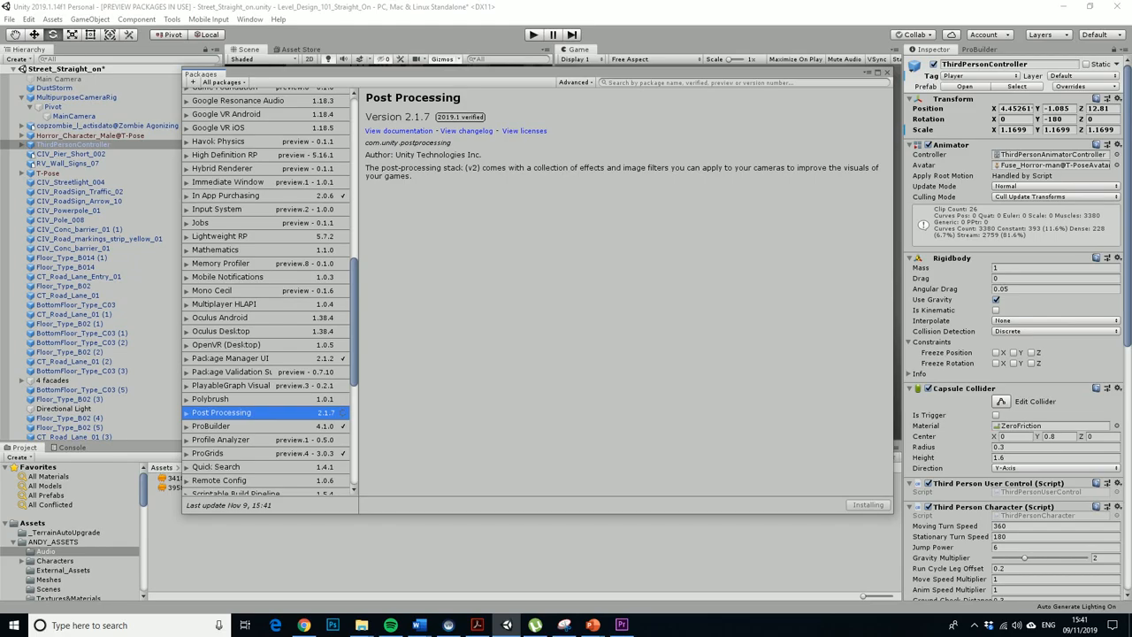
{"action": "left_click", "coordinate": [221, 412]}
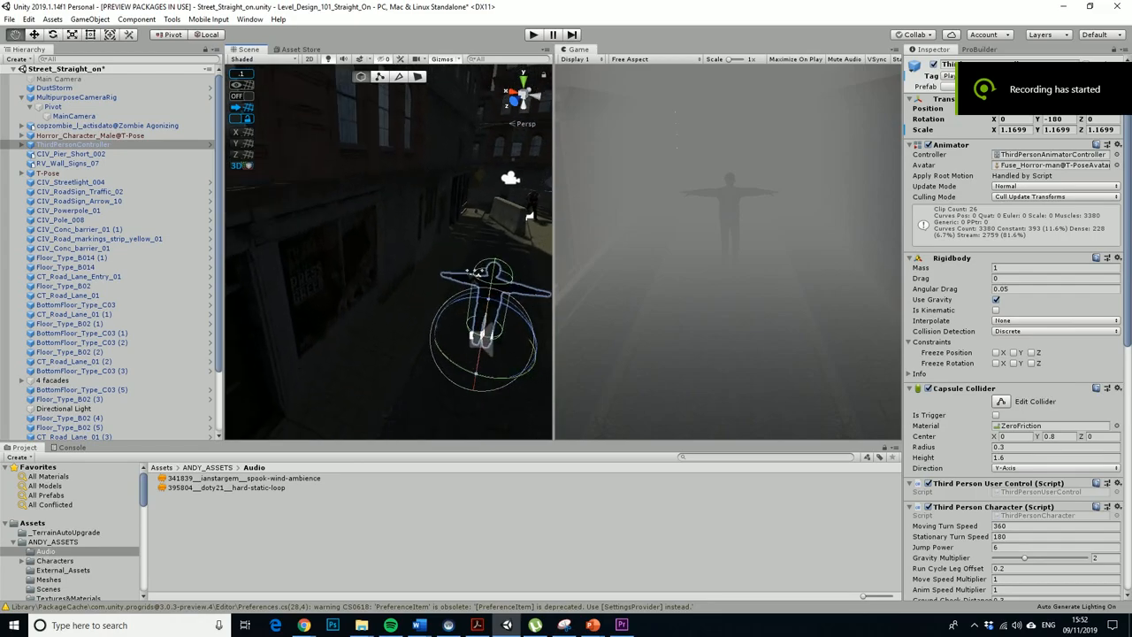
Add a Post-process Layer component to the Main Camera via the 'post' component search.
{"action": "left_click", "coordinate": [71, 297]}
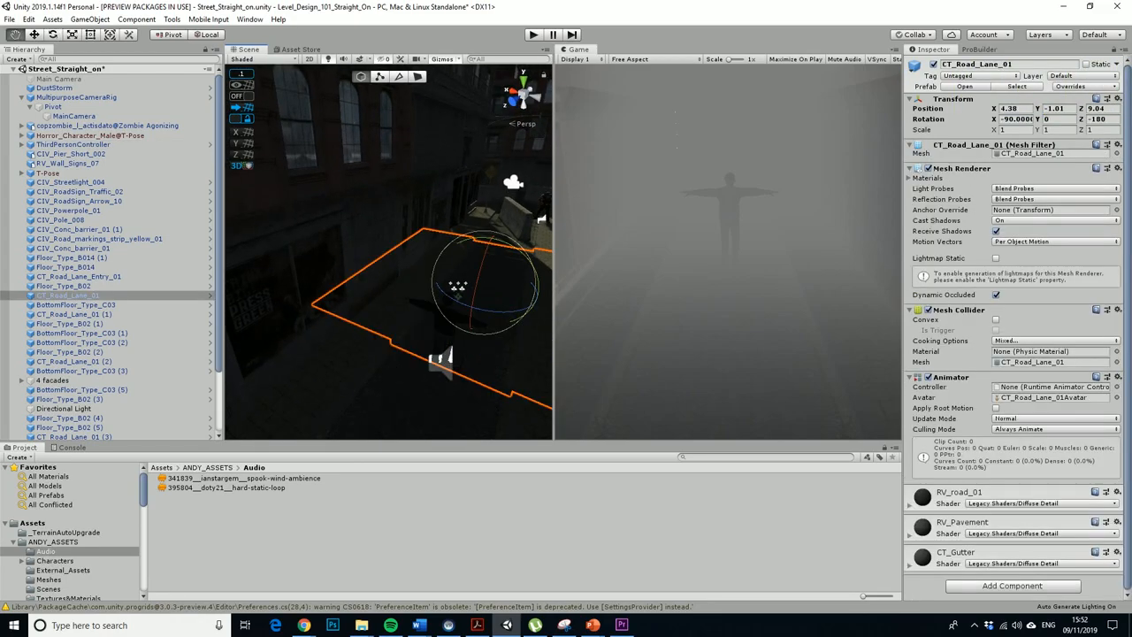
{"action": "left_click", "coordinate": [81, 143]}
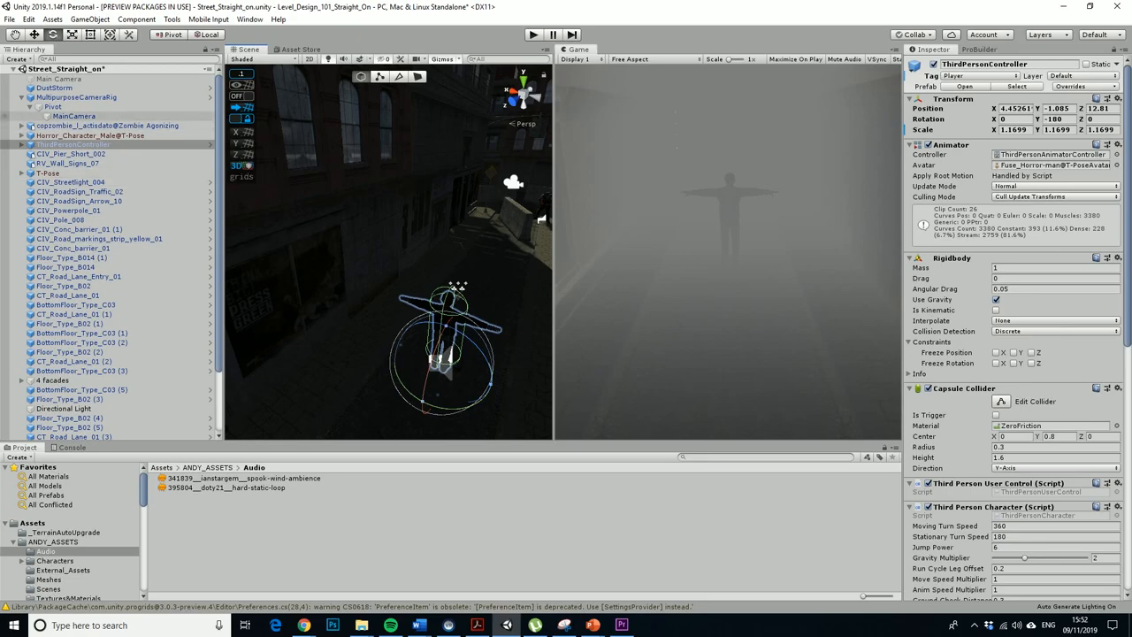
{"action": "left_click", "coordinate": [75, 115]}
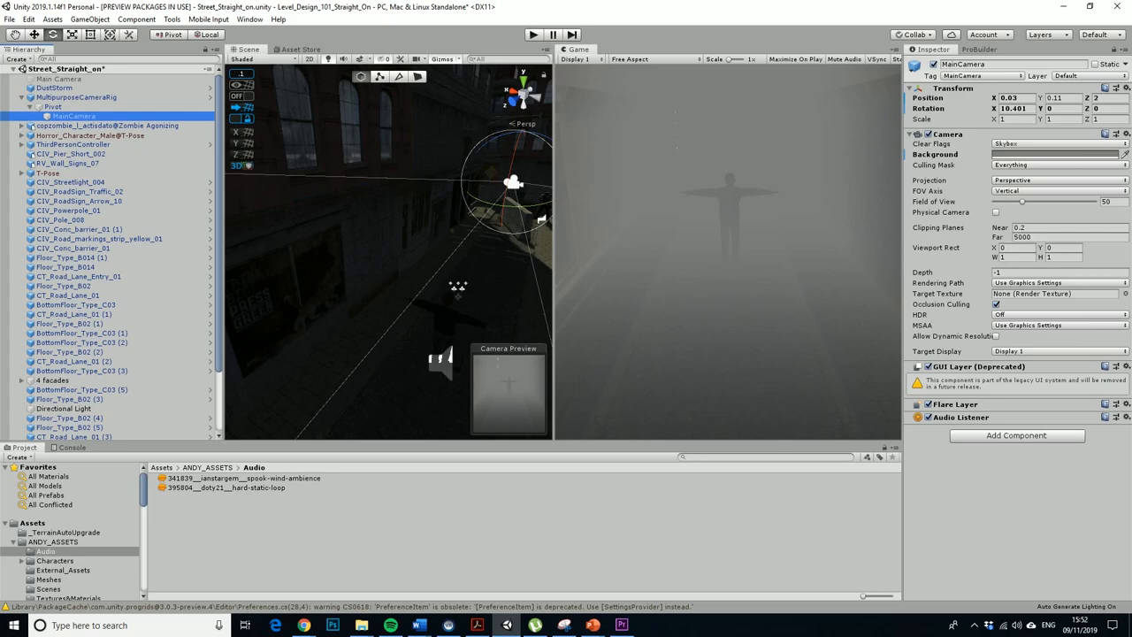
{"action": "left_click", "coordinate": [1015, 435]}
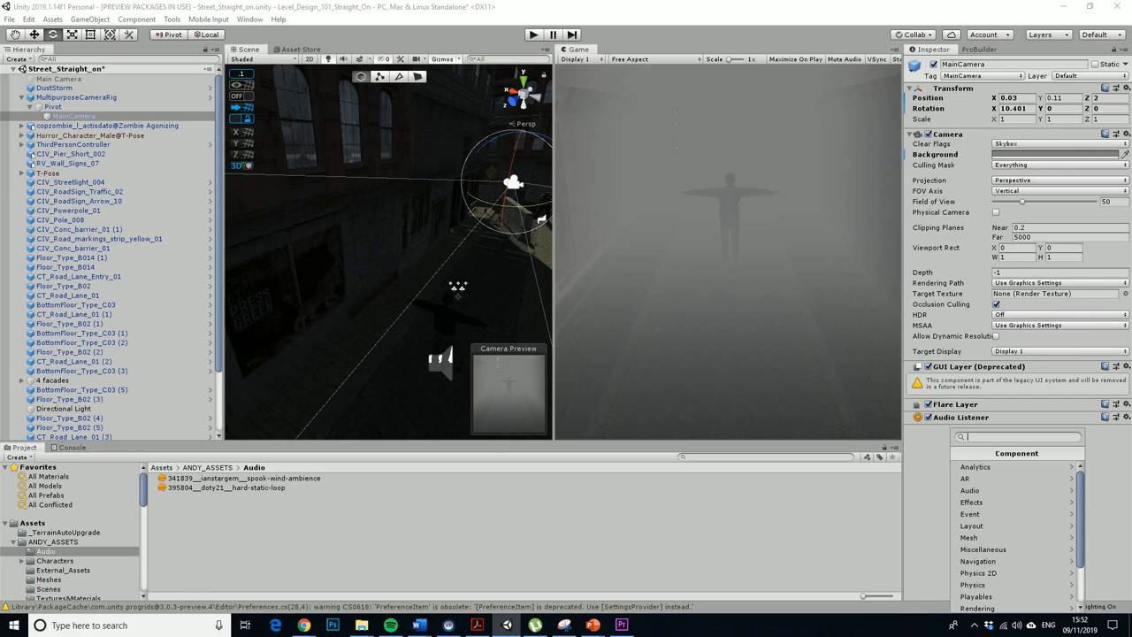
{"action": "type", "text": "post"}
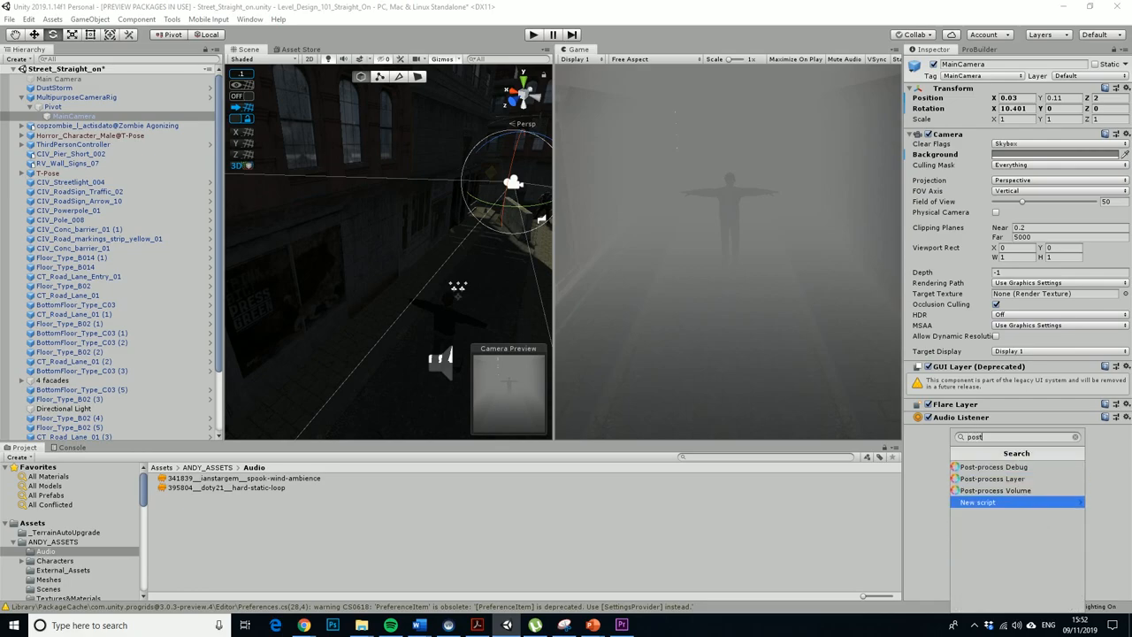
{"action": "left_click", "coordinate": [986, 477]}
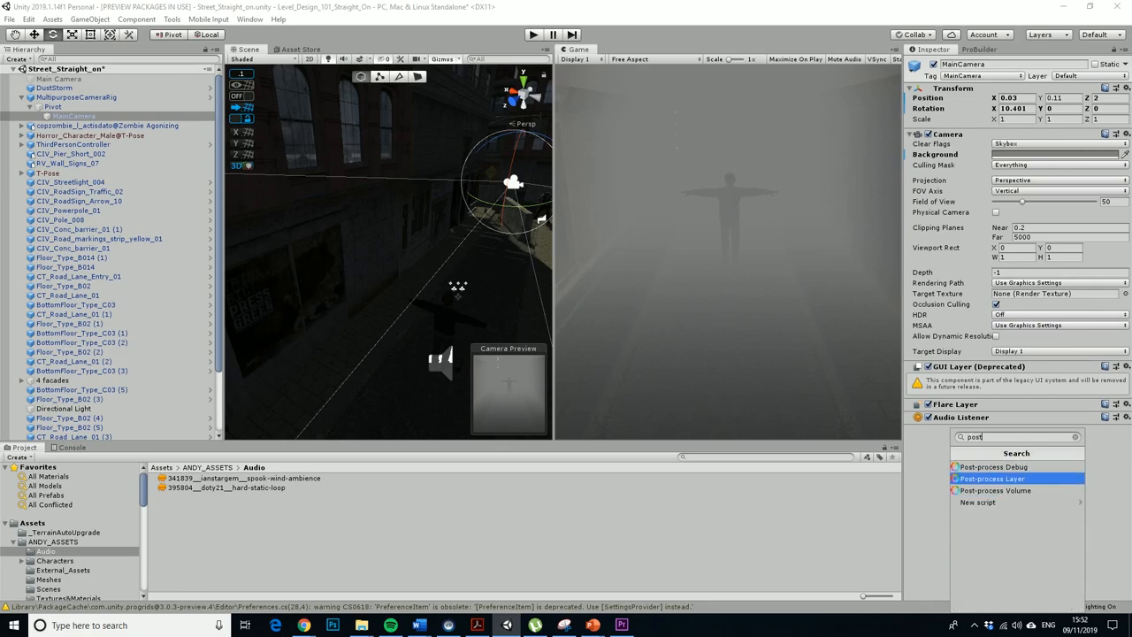
{"action": "left_click", "coordinate": [989, 476]}
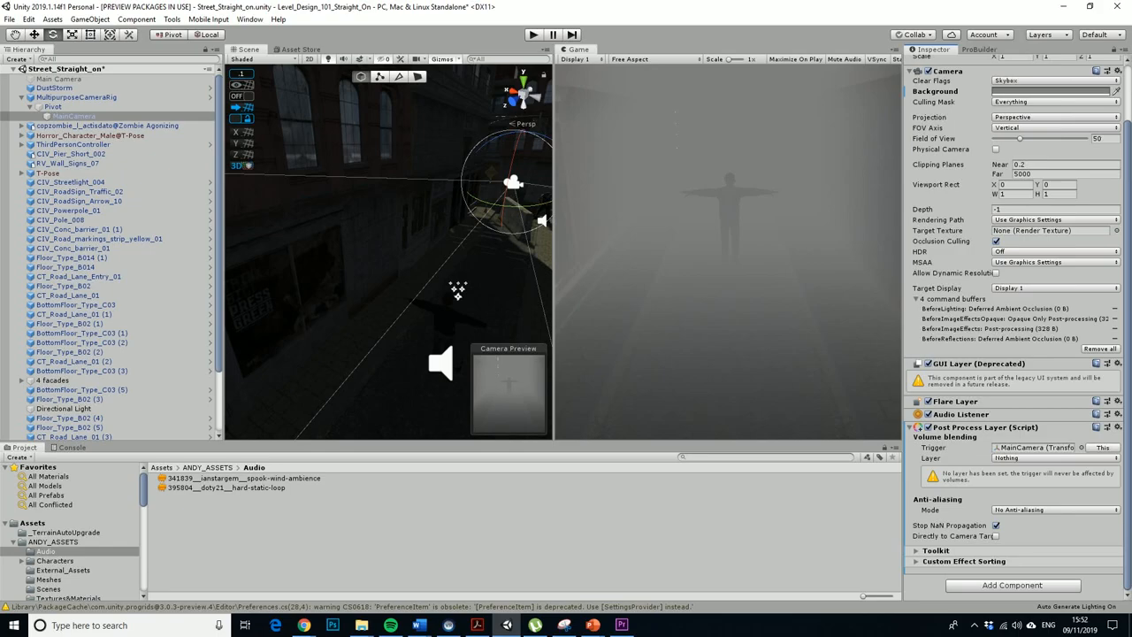
{"action": "scroll", "scroll_direction": "down", "scroll_amount": 3}
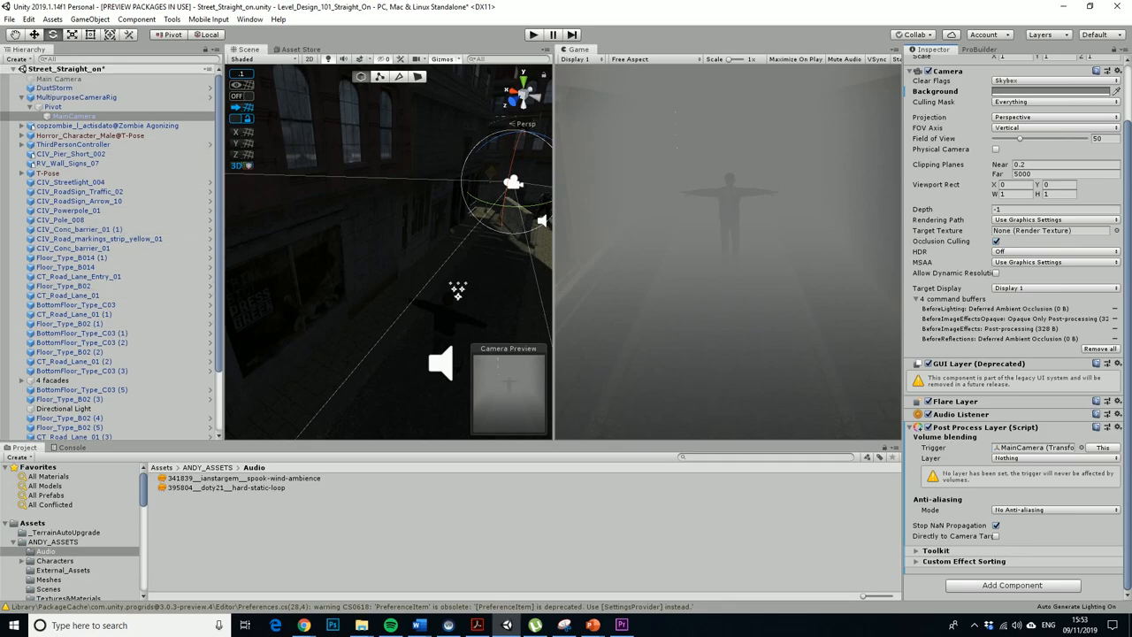
{"action": "left_click", "coordinate": [124, 22]}
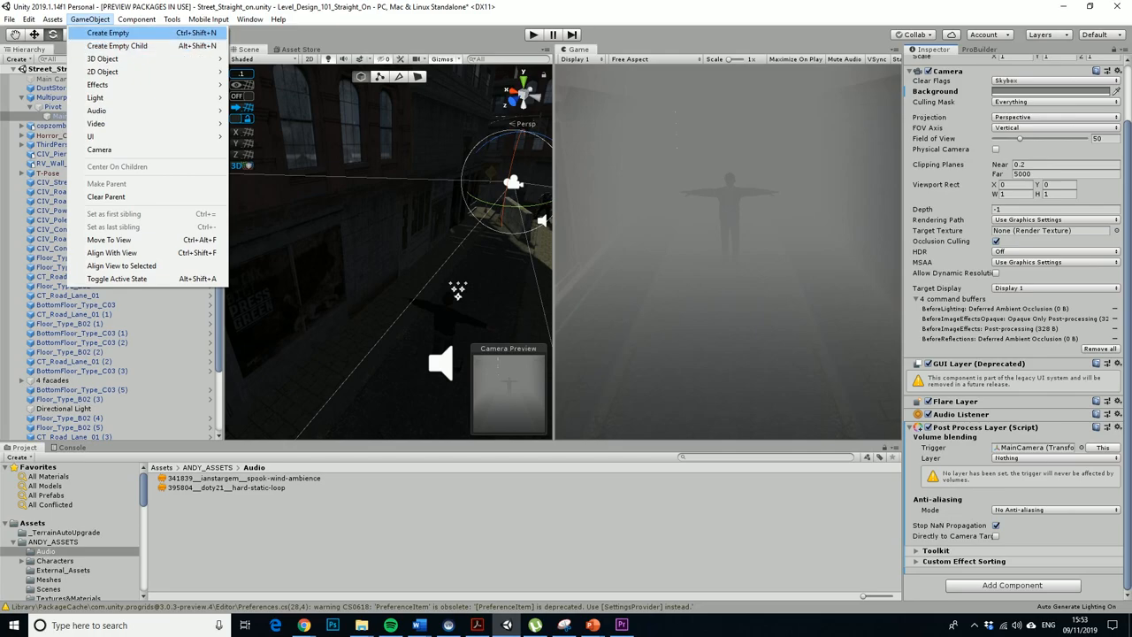
Create an empty GameObject and a scaled-up cube in the street scene.
{"action": "left_click", "coordinate": [105, 32]}
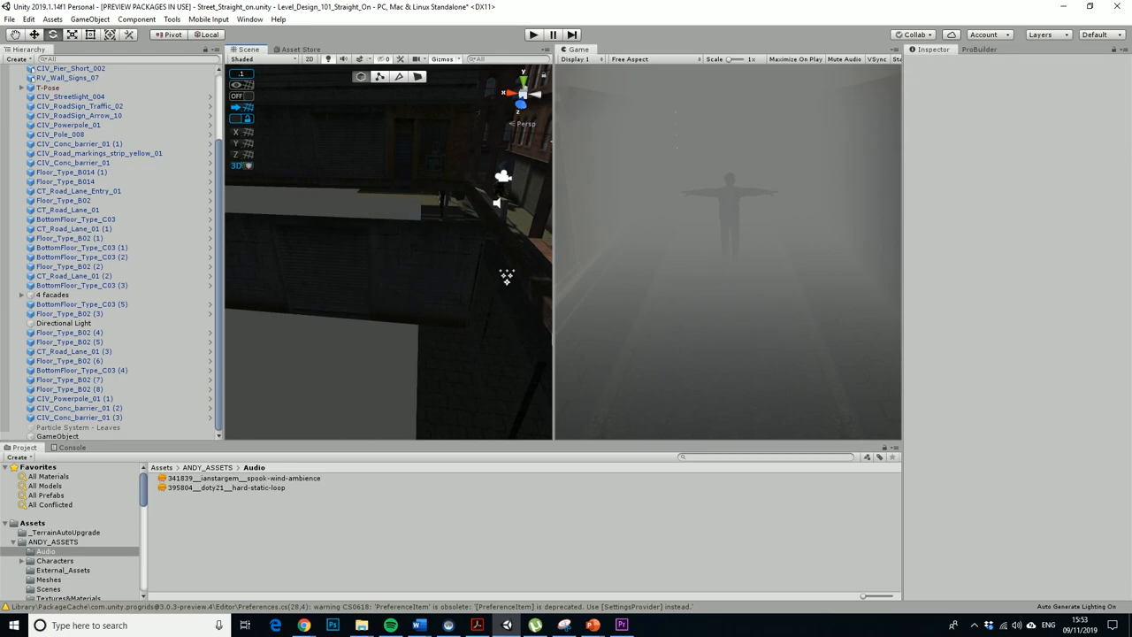
{"action": "left_click", "coordinate": [104, 22]}
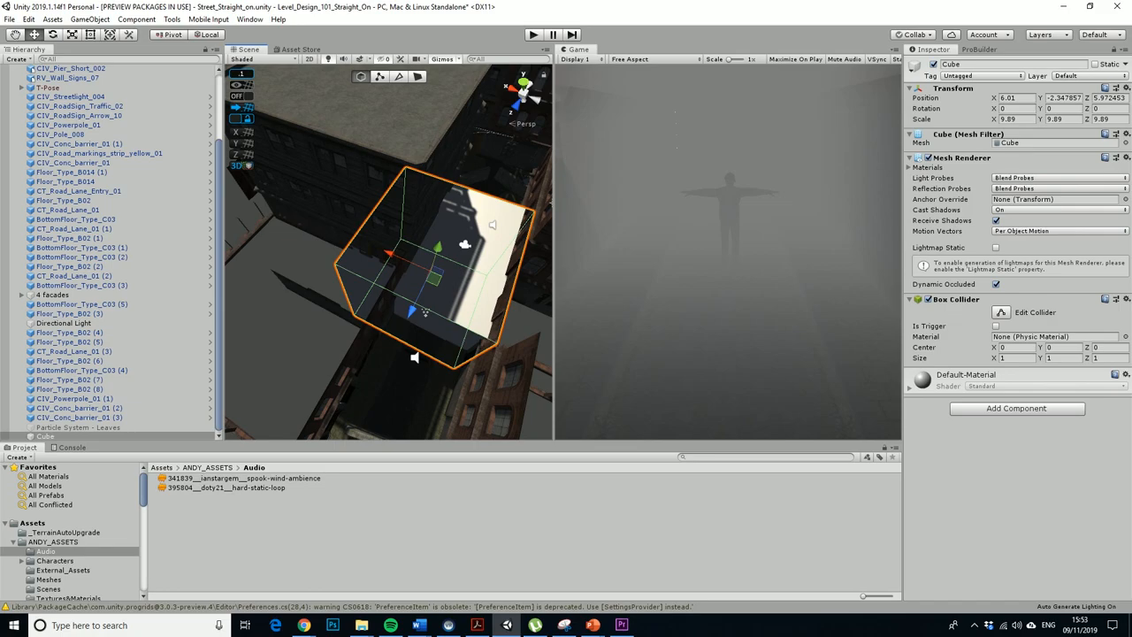
{"action": "left_click", "coordinate": [1015, 409]}
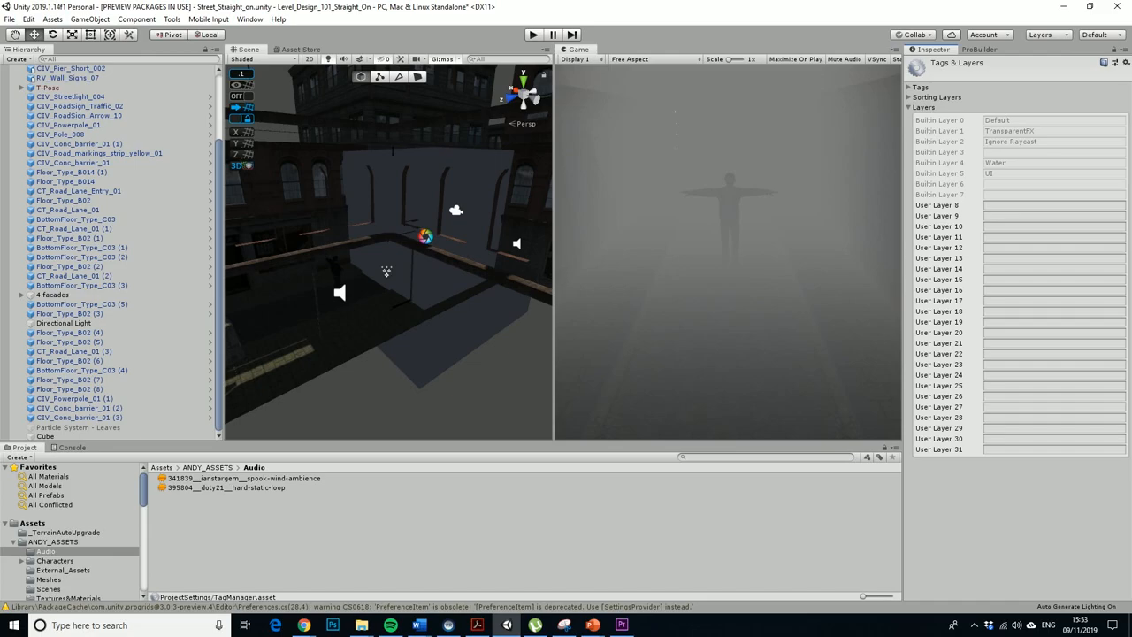
Name User Layer 8 'PostProcessing' in the Tags & Layers settings.
{"action": "type", "text": "Post"}
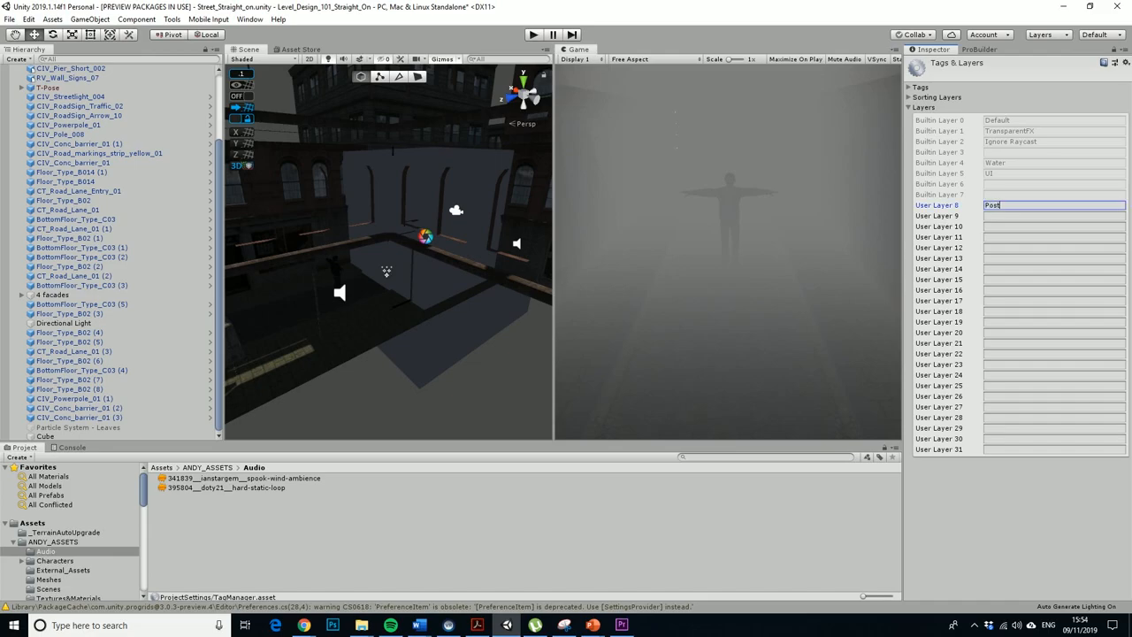
{"action": "type", "text": "P"}
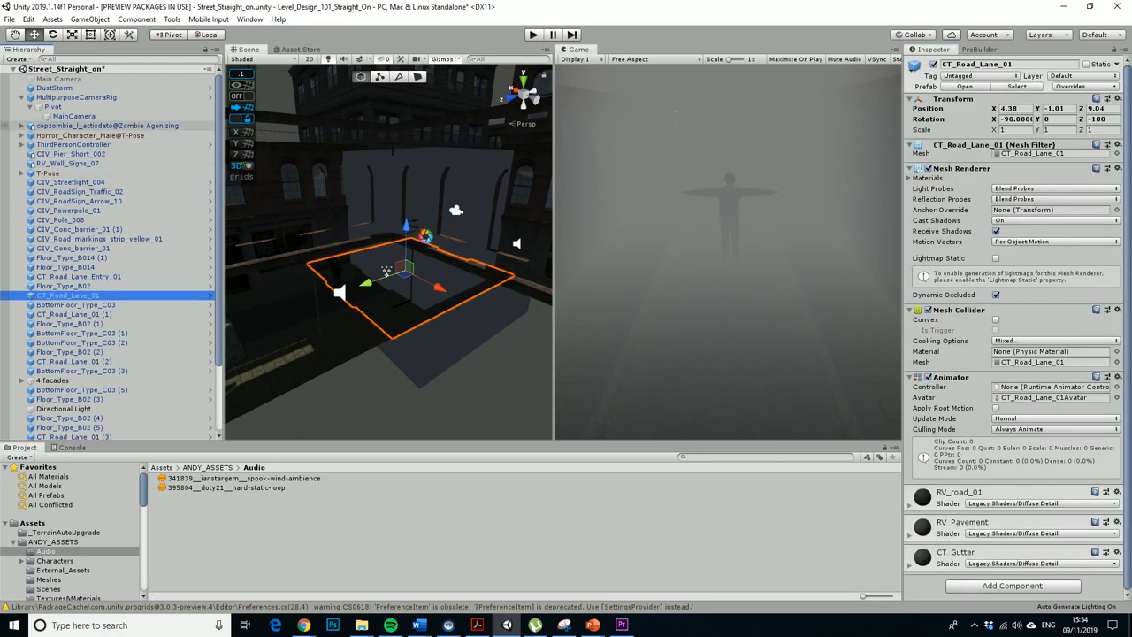
Set the Main Camera's Post Process Layer volume blending layer to PostProcessing.
{"action": "scroll", "scroll_direction": "down", "scroll_amount": 3}
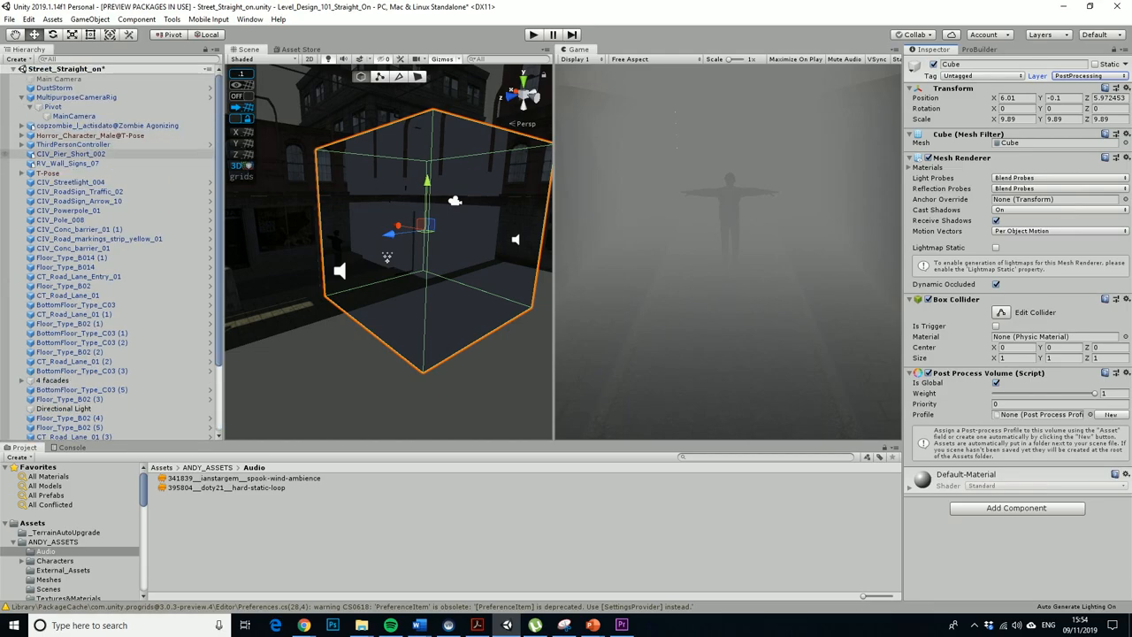
{"action": "left_click", "coordinate": [72, 115]}
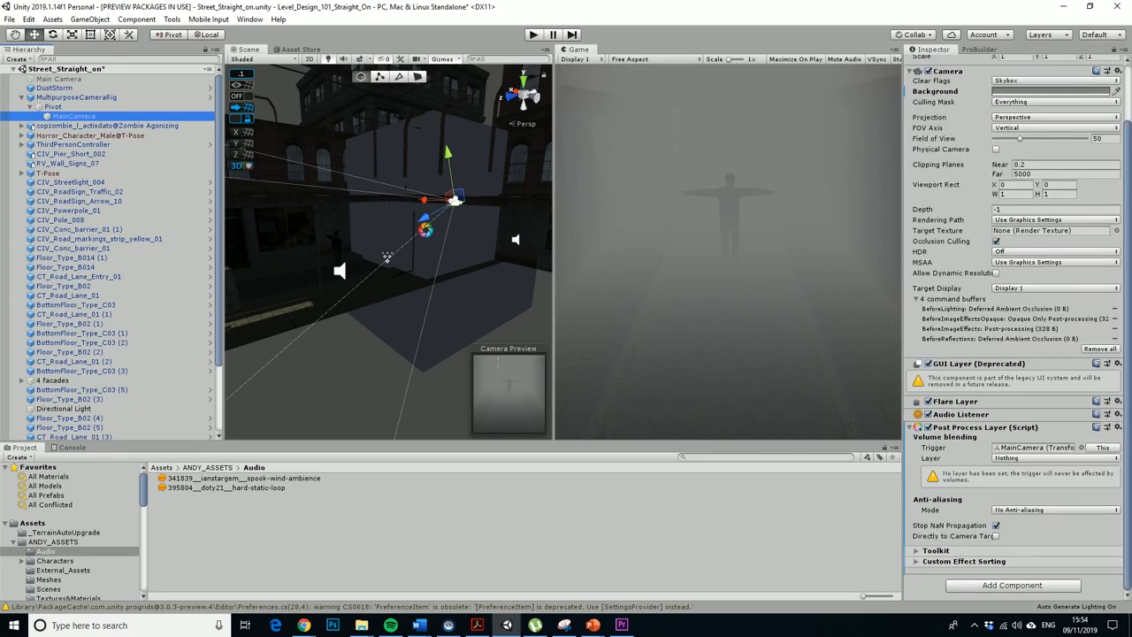
{"action": "left_click", "coordinate": [1057, 458]}
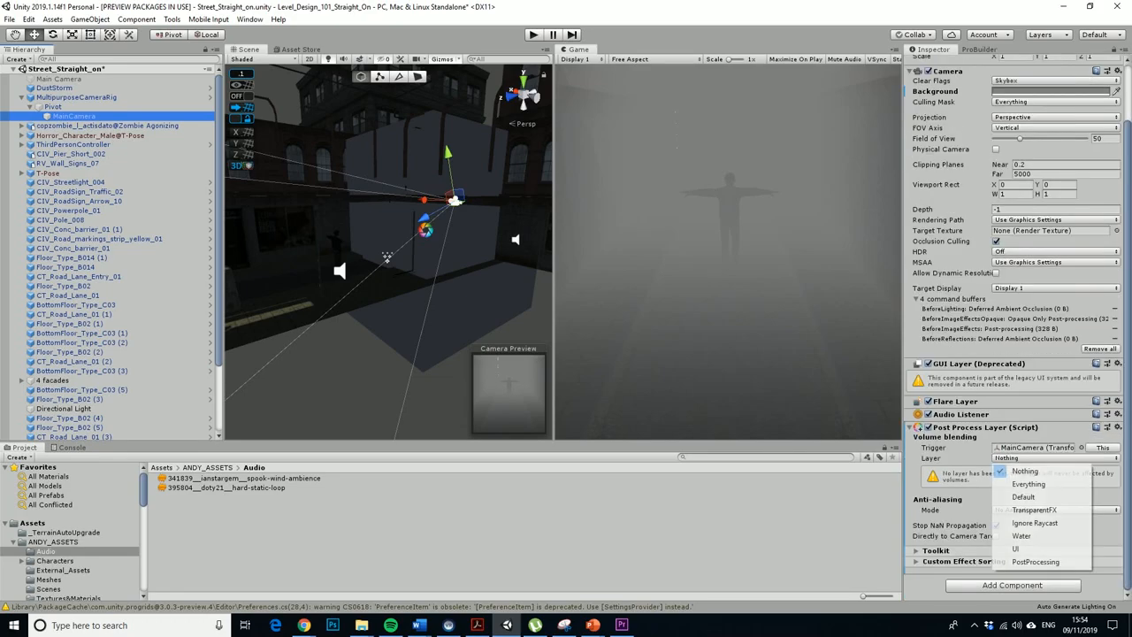
{"action": "left_click", "coordinate": [1031, 562]}
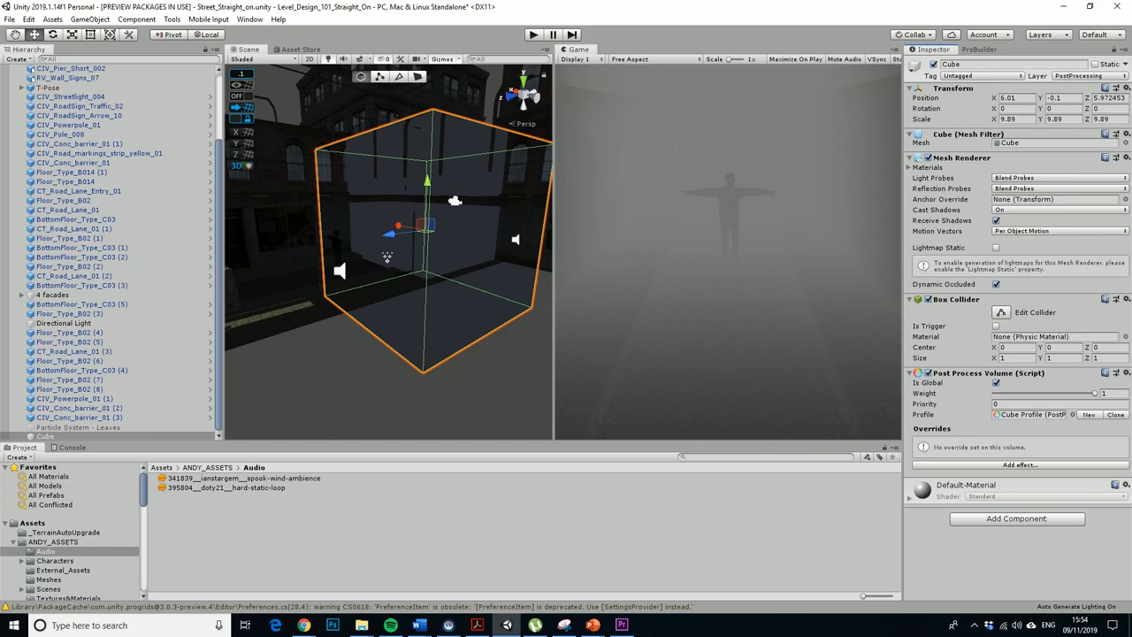
Add a Grain effect to Cube Profile and enable its override checkboxes.
{"action": "left_click", "coordinate": [1018, 463]}
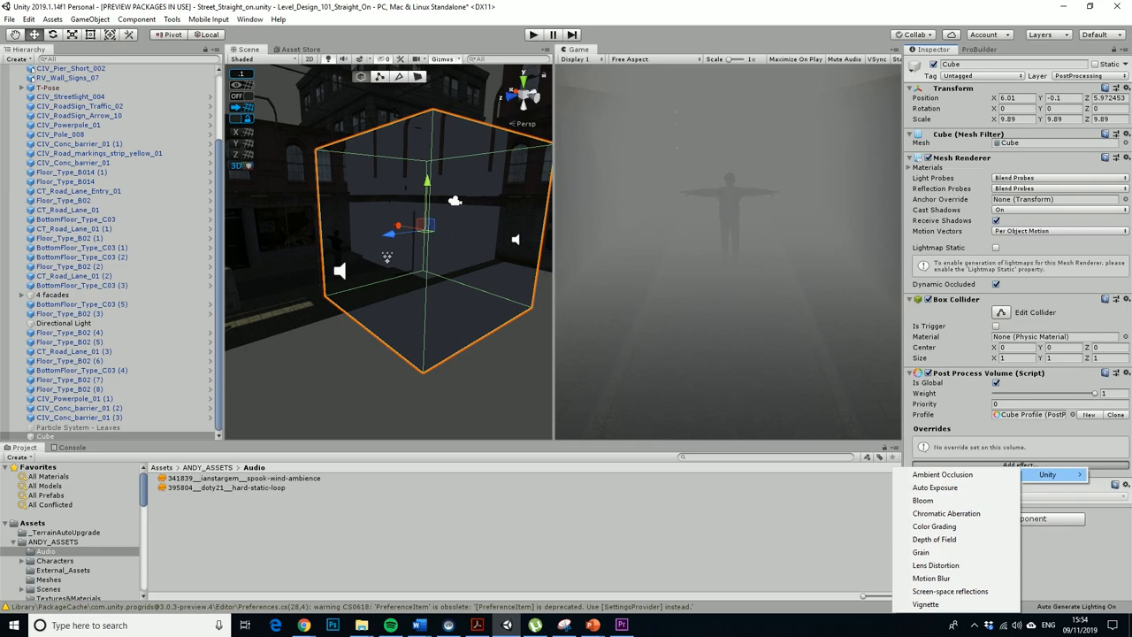
{"action": "mouse_move", "coordinate": [932, 527]}
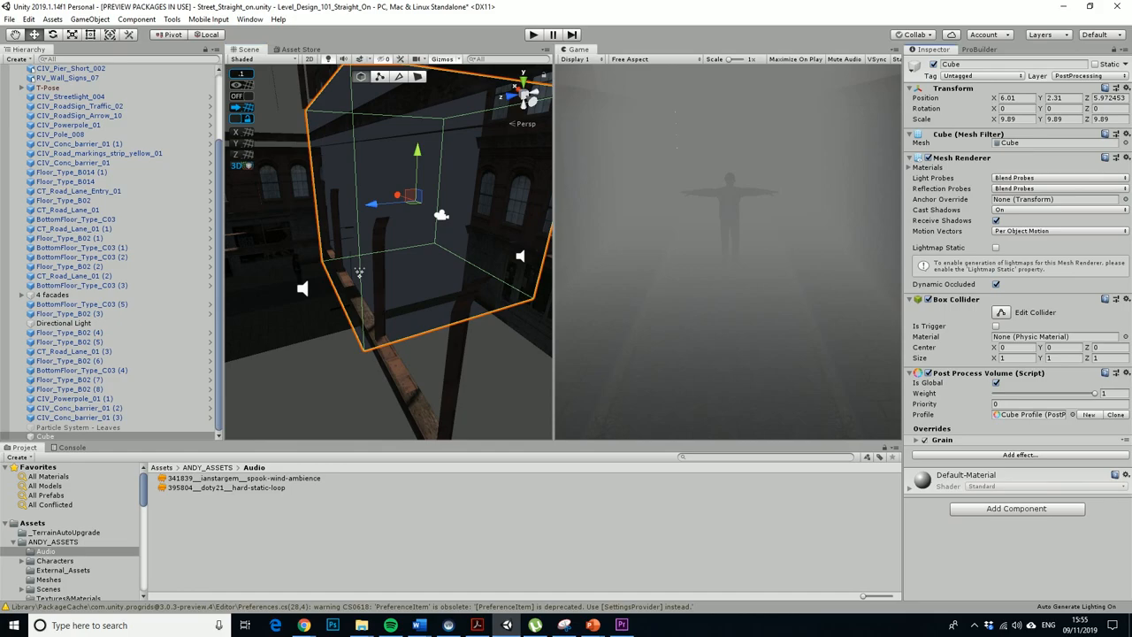
{"action": "left_click", "coordinate": [916, 438]}
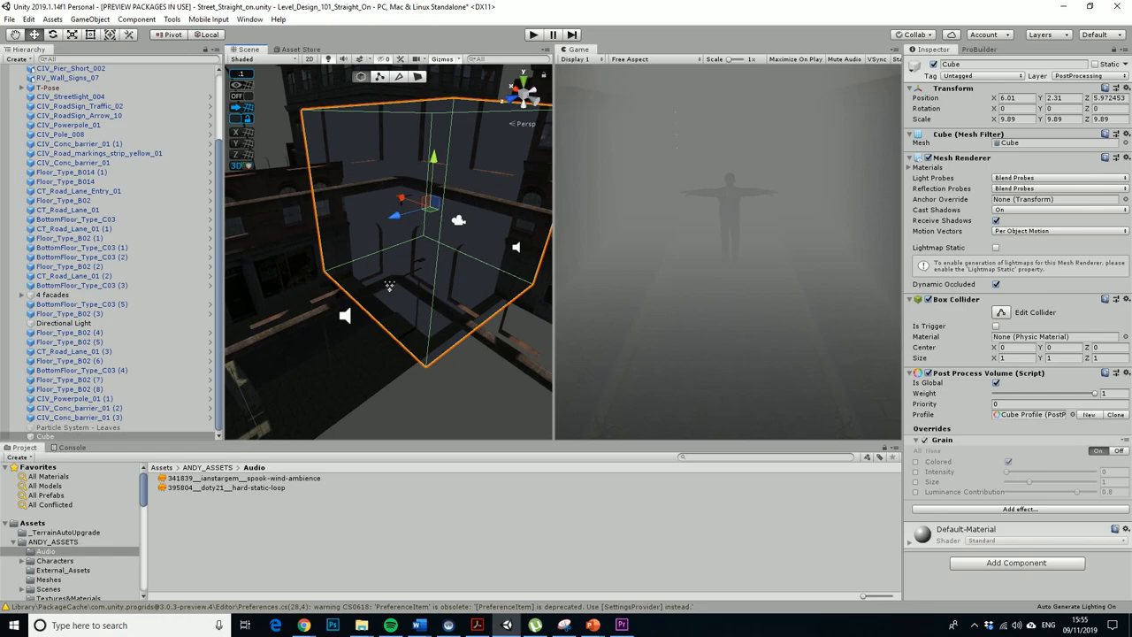
{"action": "left_click", "coordinate": [74, 117]}
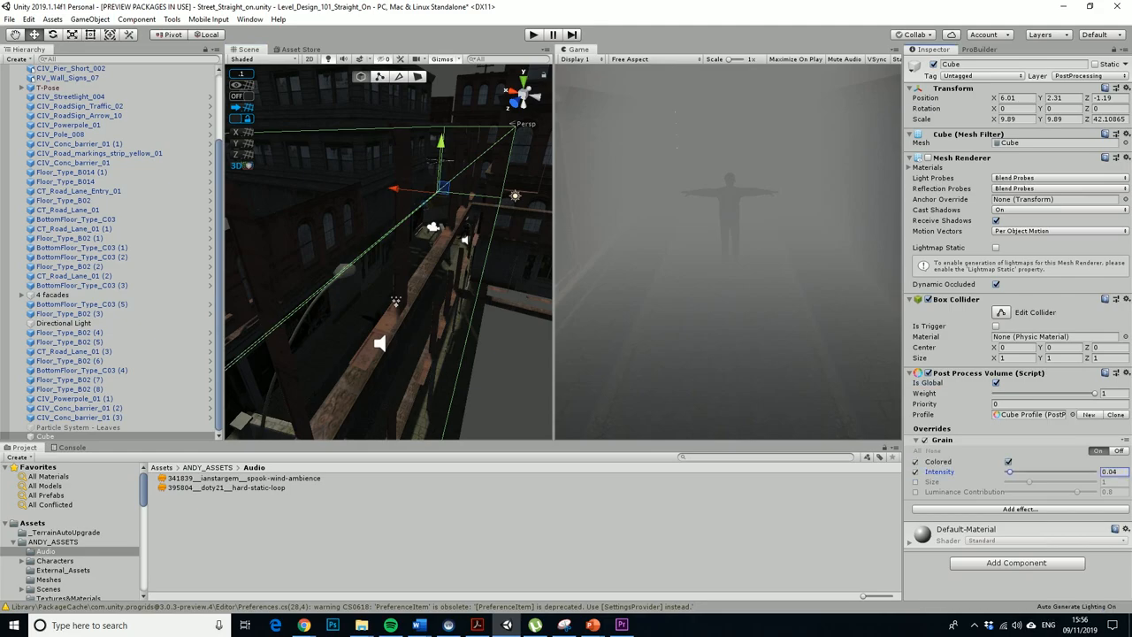
Lower the Grain intensity and enable and tune the Grain size slider.
{"action": "left_click_drag", "start_coordinate": [1008, 471], "coordinate": [1057, 471]}
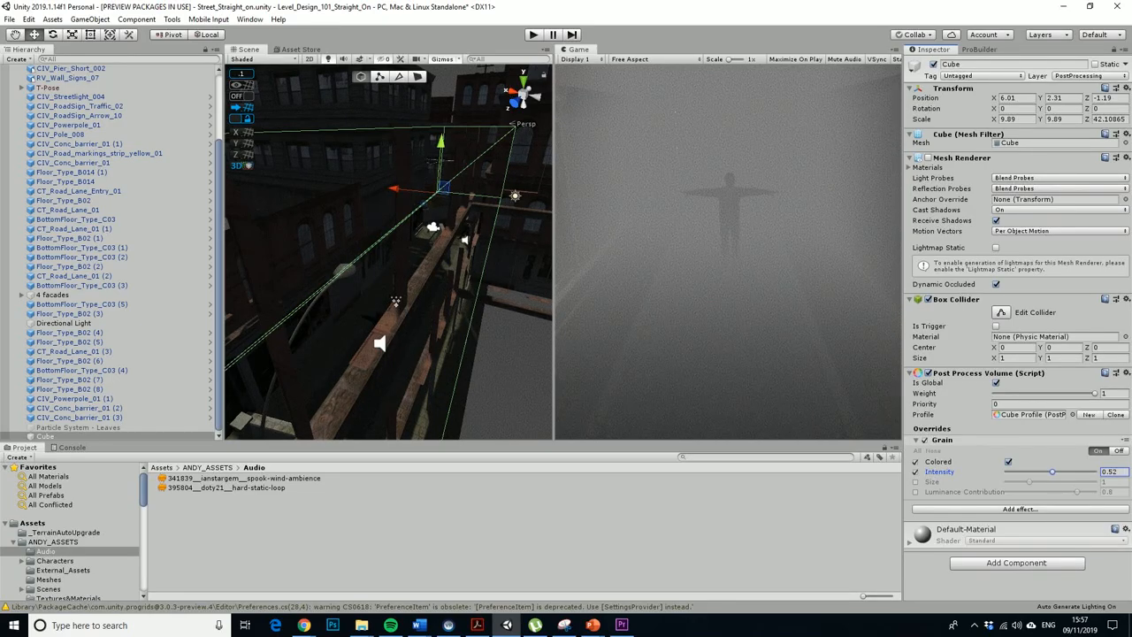
{"action": "left_click_drag", "start_coordinate": [1052, 470], "coordinate": [1043, 470]}
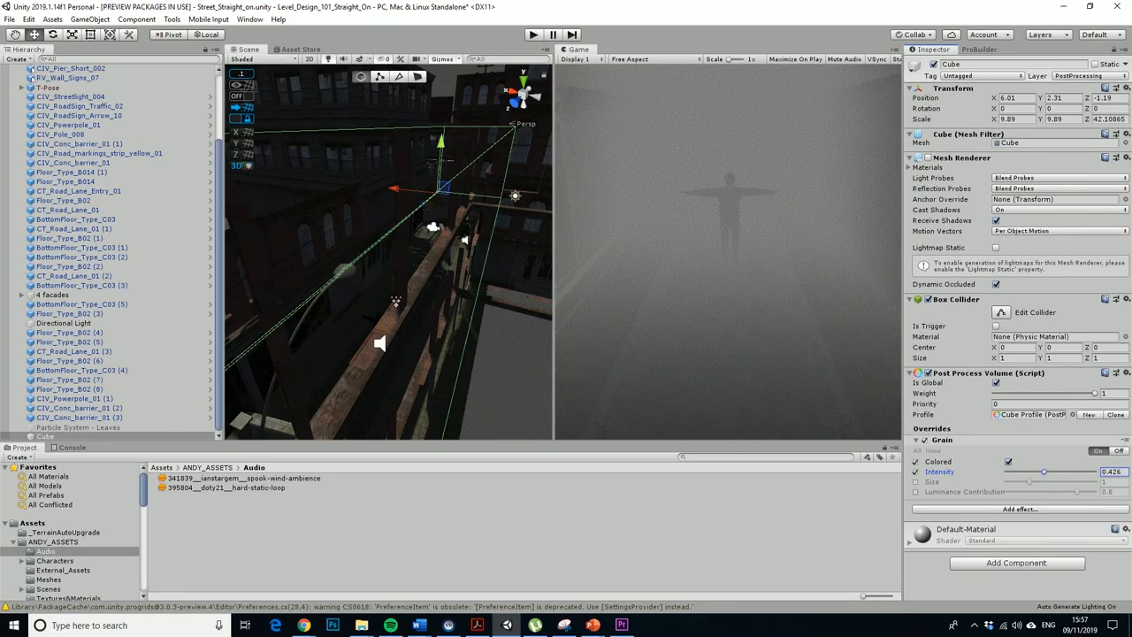
{"action": "left_click_drag", "start_coordinate": [1043, 470], "coordinate": [1029, 471]}
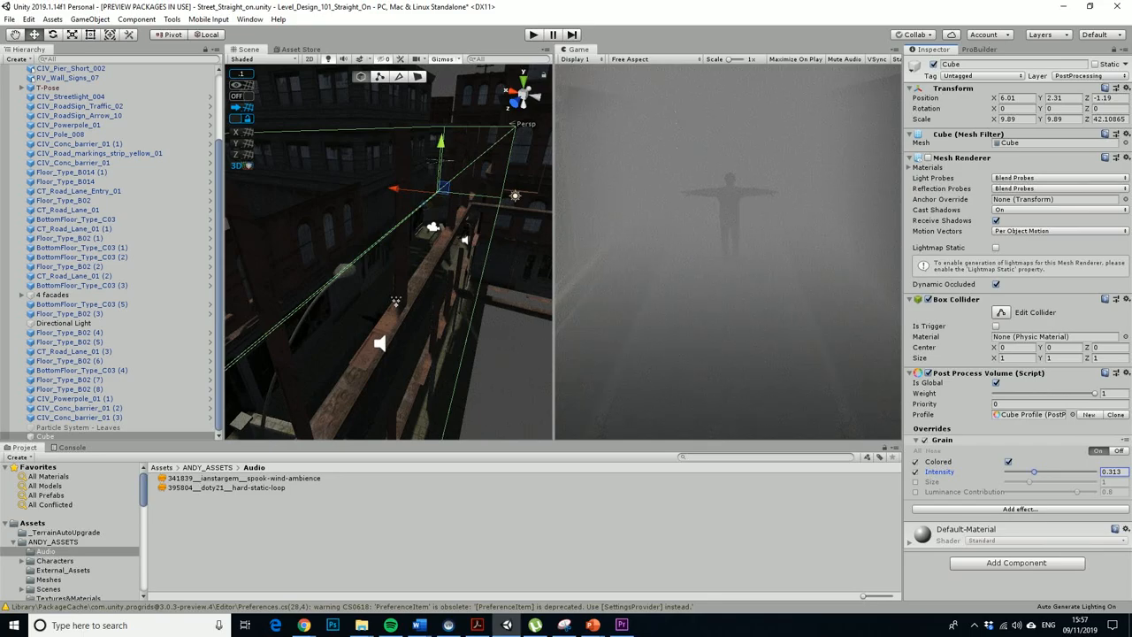
{"action": "left_click_drag", "start_coordinate": [1029, 470], "coordinate": [1029, 471]}
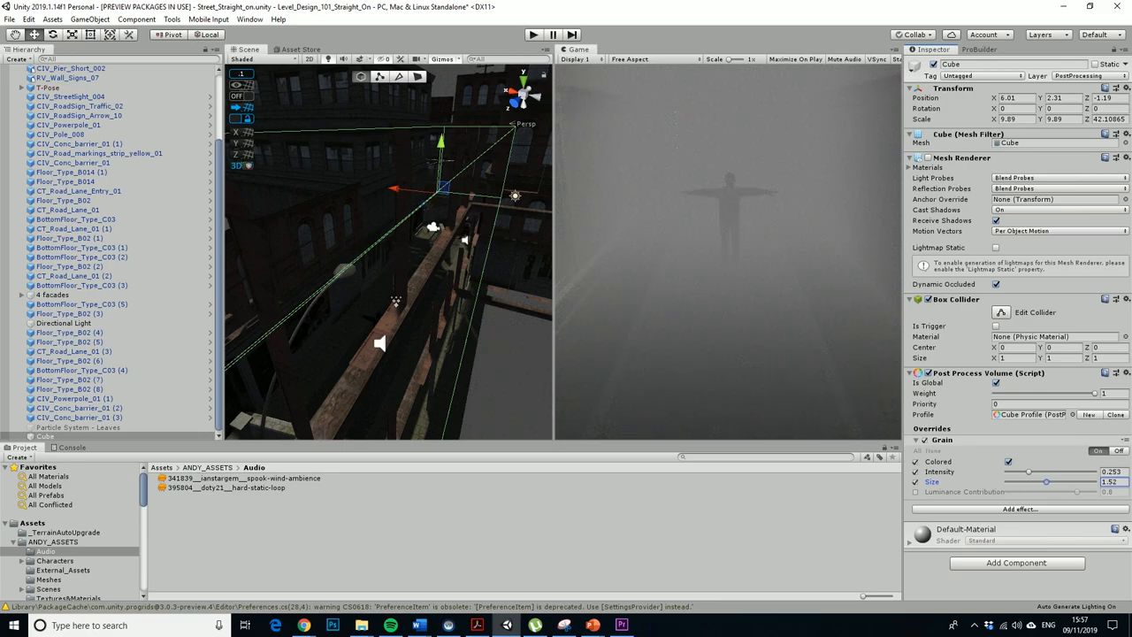
{"action": "left_click_drag", "start_coordinate": [1046, 481], "coordinate": [1040, 481]}
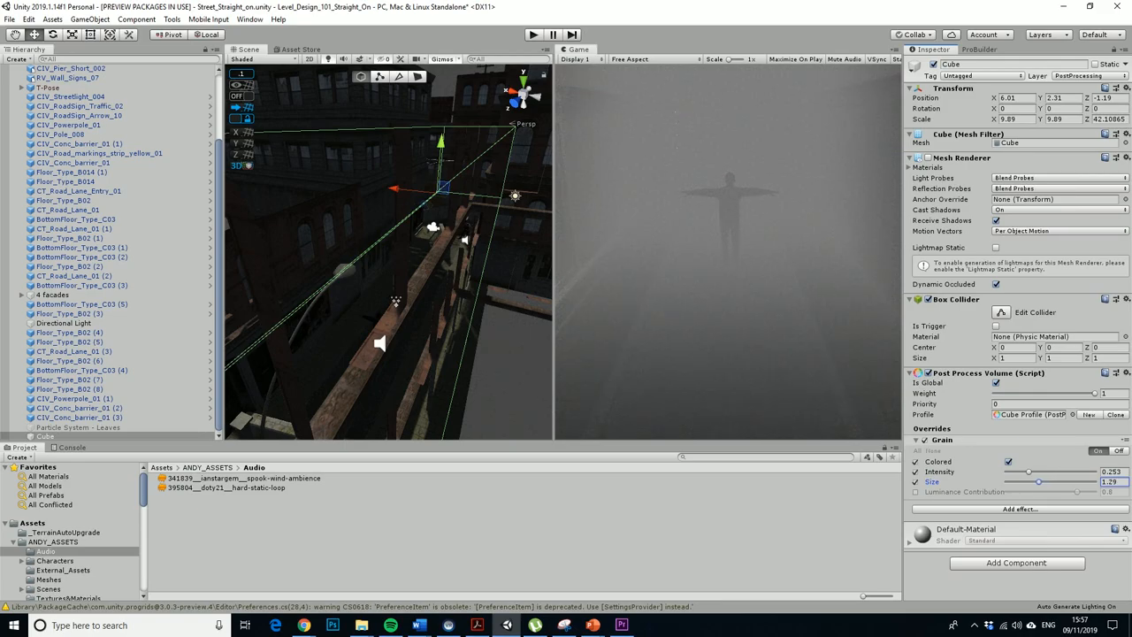
{"action": "left_click_drag", "start_coordinate": [1040, 481], "coordinate": [1046, 481]}
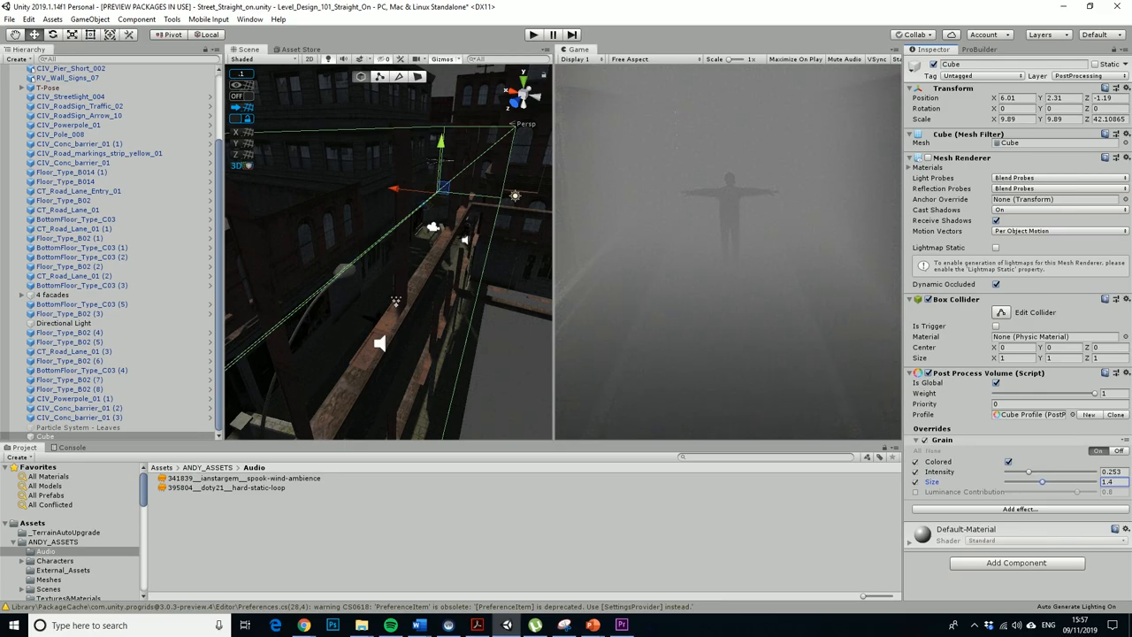
{"action": "left_click", "coordinate": [912, 491]}
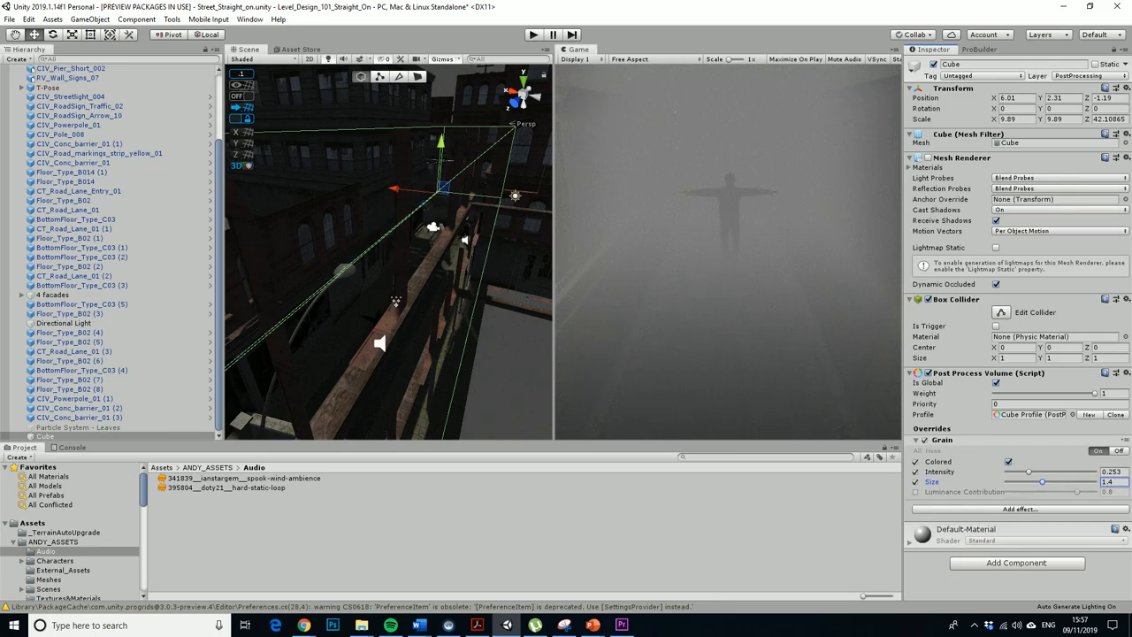
Add a Unity Color Grading effect to the profile and enter play mode to preview the look.
{"action": "left_click", "coordinate": [1017, 510]}
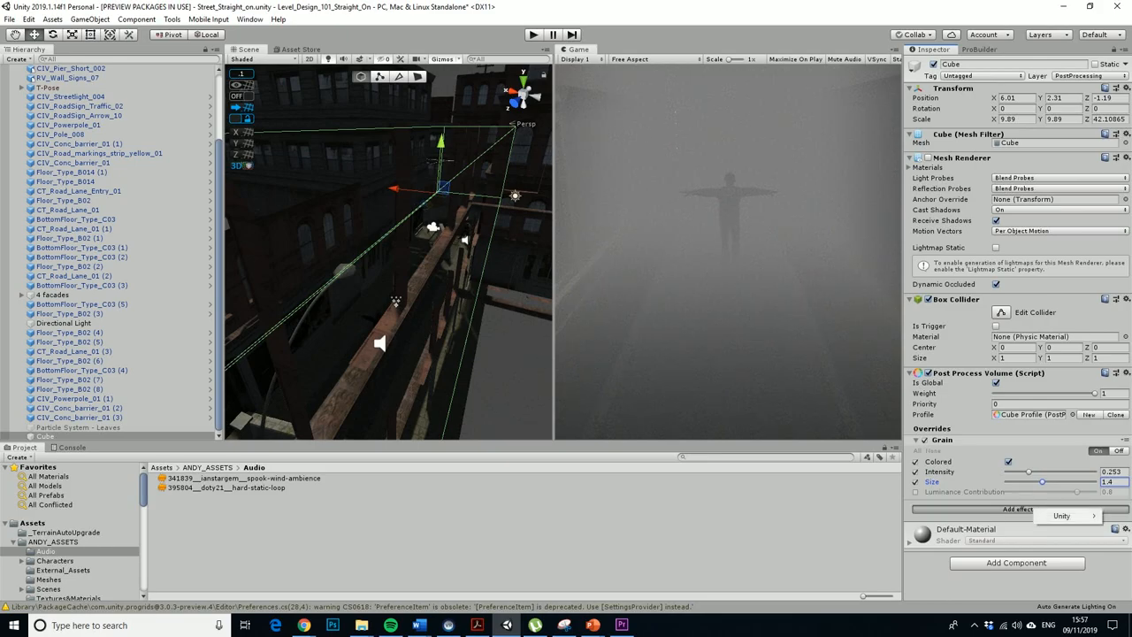
{"action": "left_click", "coordinate": [1013, 509]}
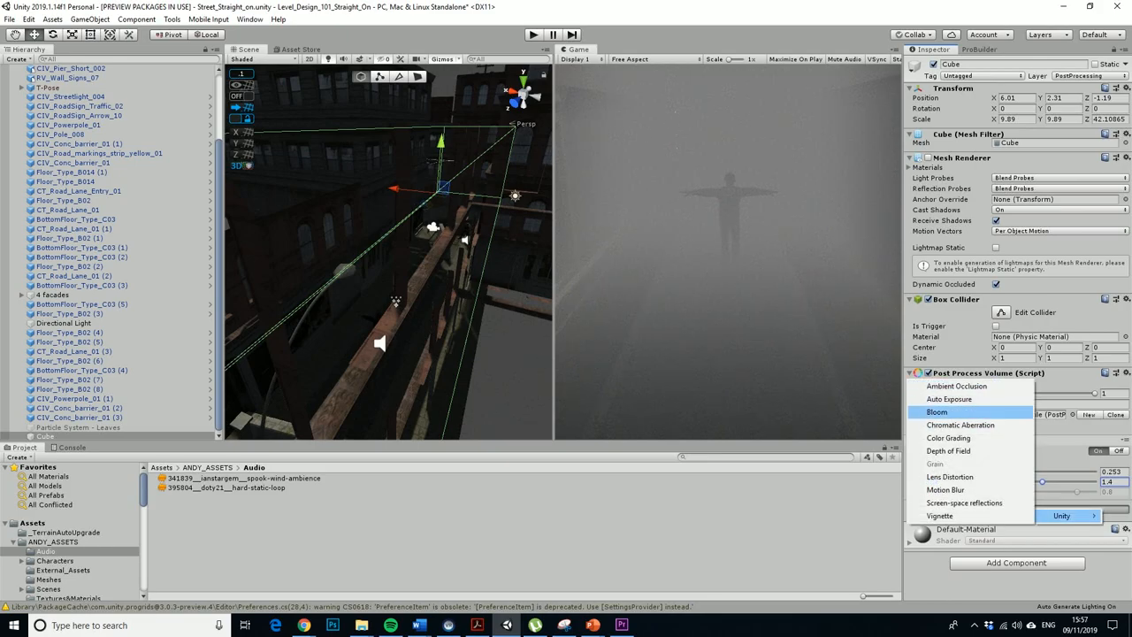
{"action": "mouse_move", "coordinate": [948, 438]}
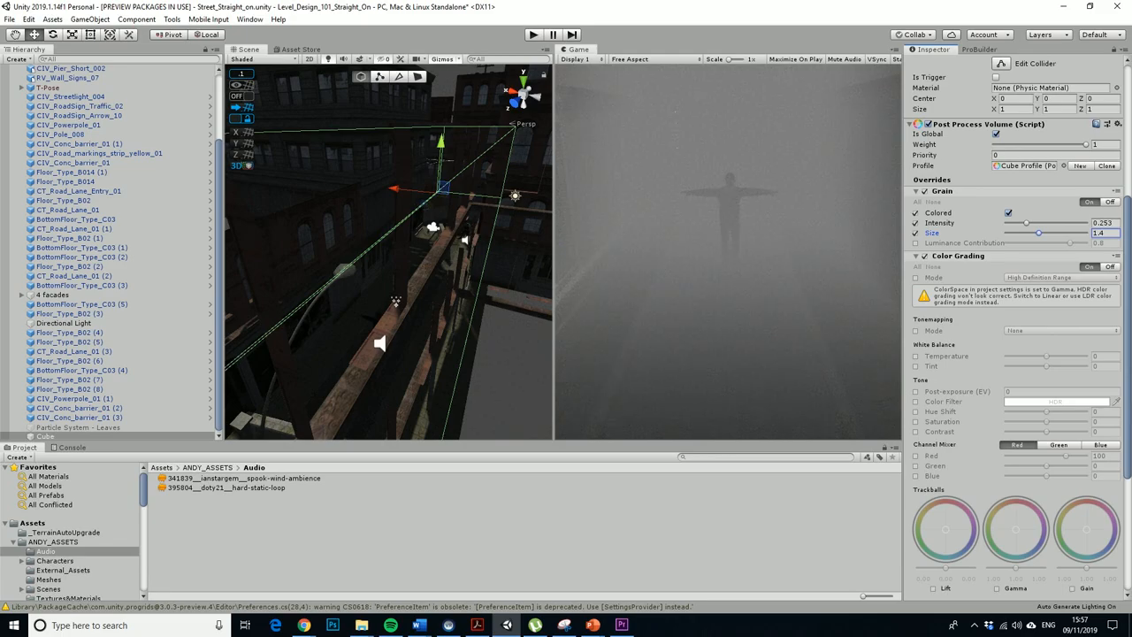
{"action": "left_click", "coordinate": [531, 28]}
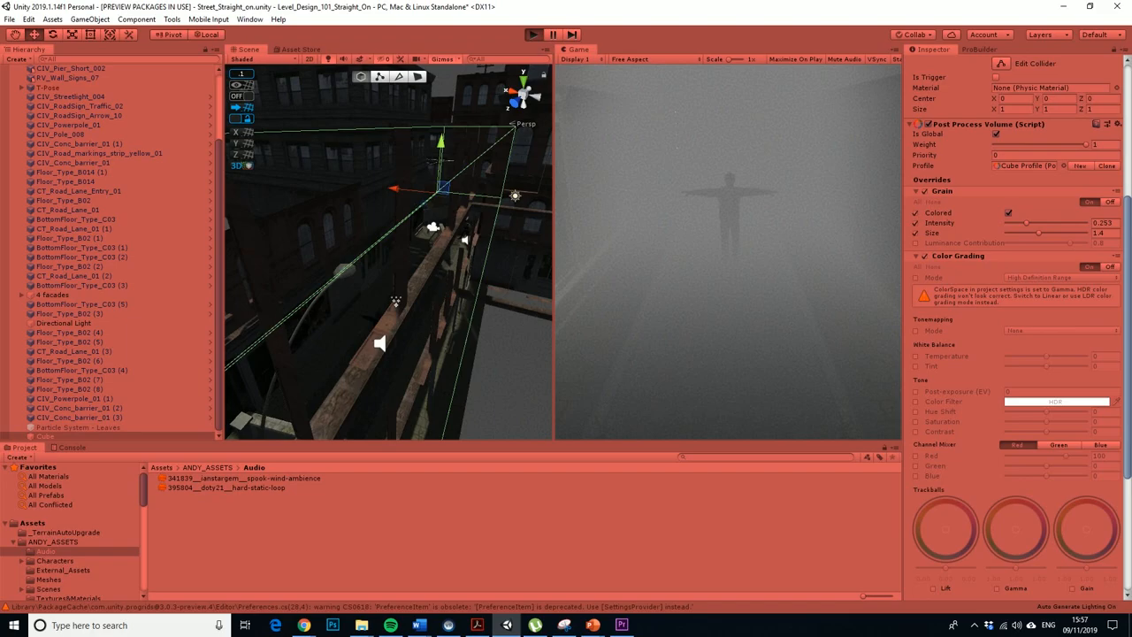
{"action": "left_click", "coordinate": [527, 31]}
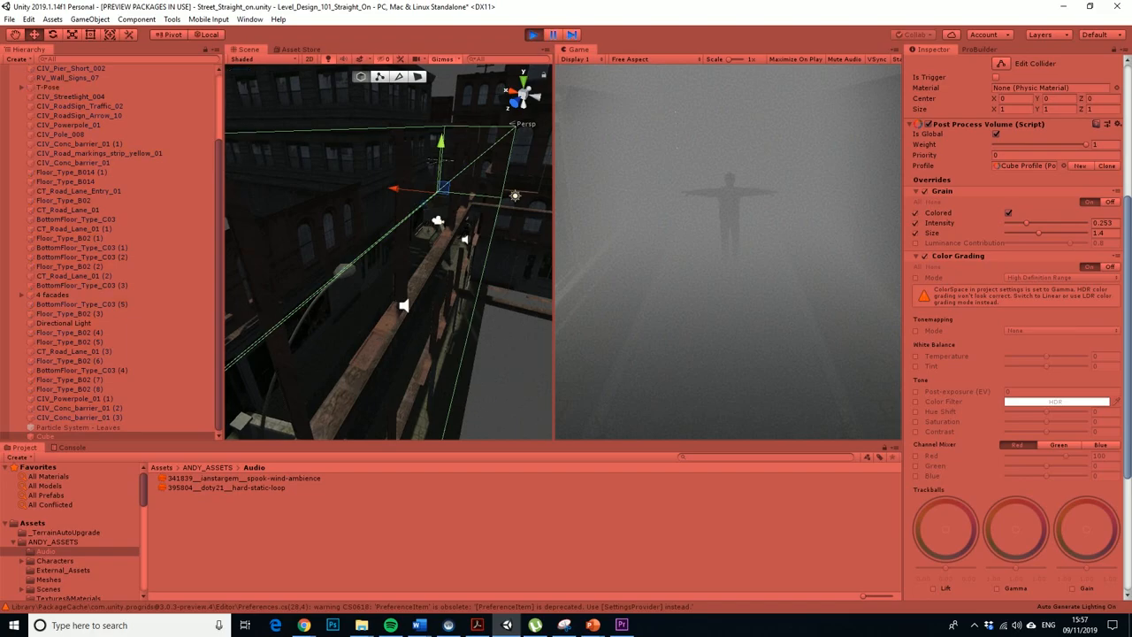